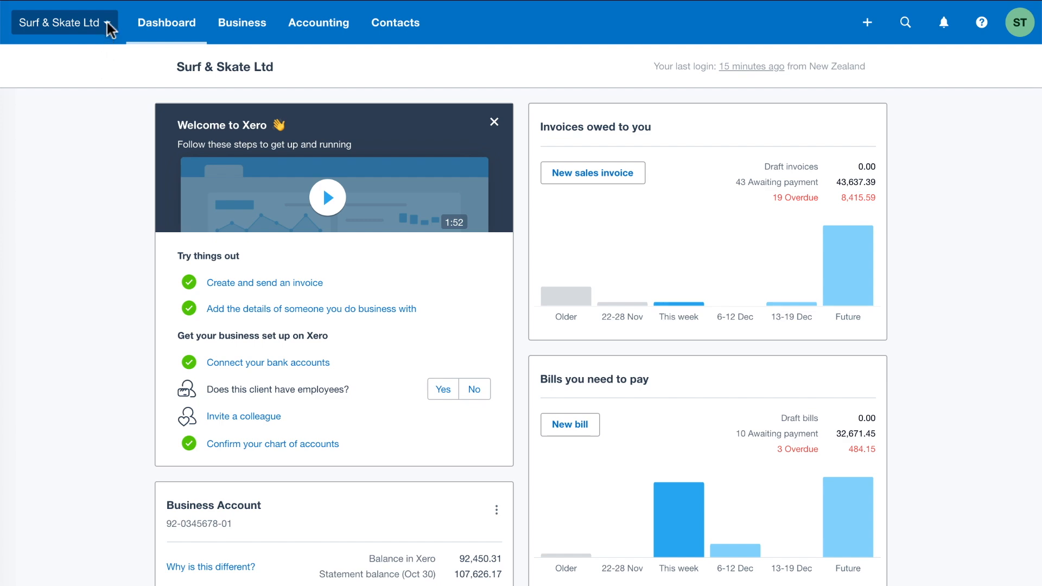
left_click(60, 23)
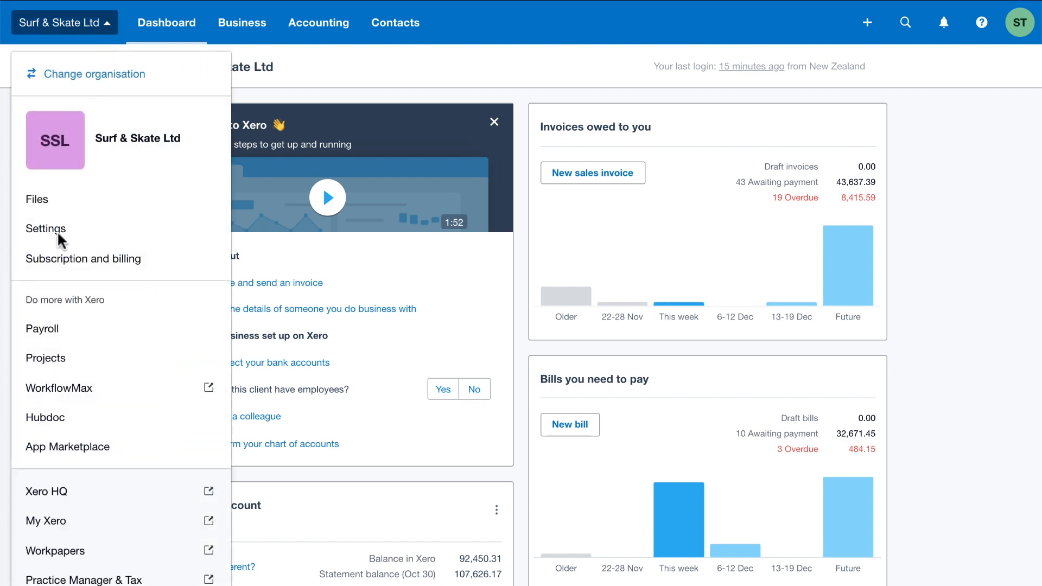
left_click(43, 229)
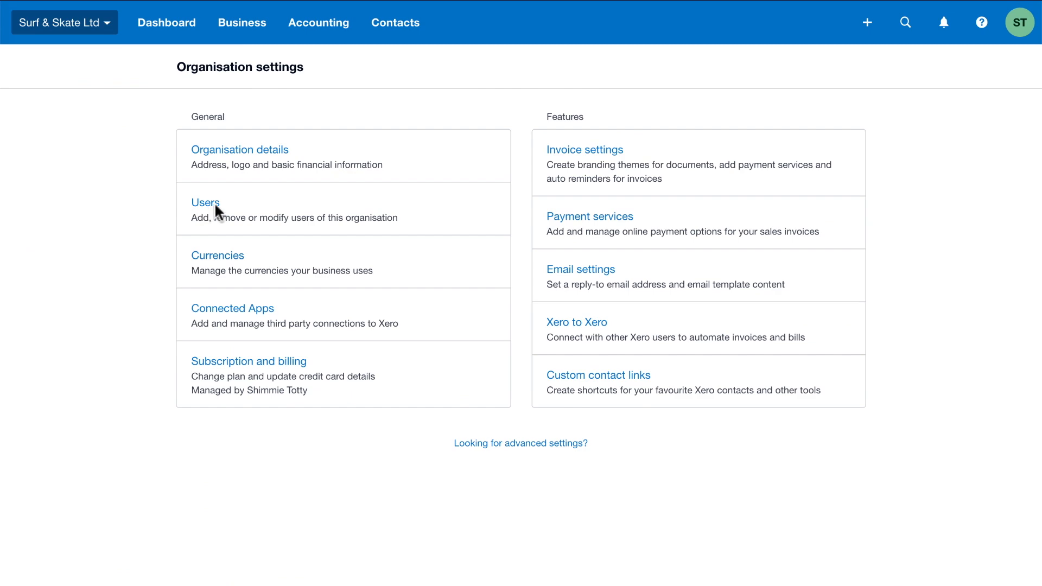
left_click(206, 202)
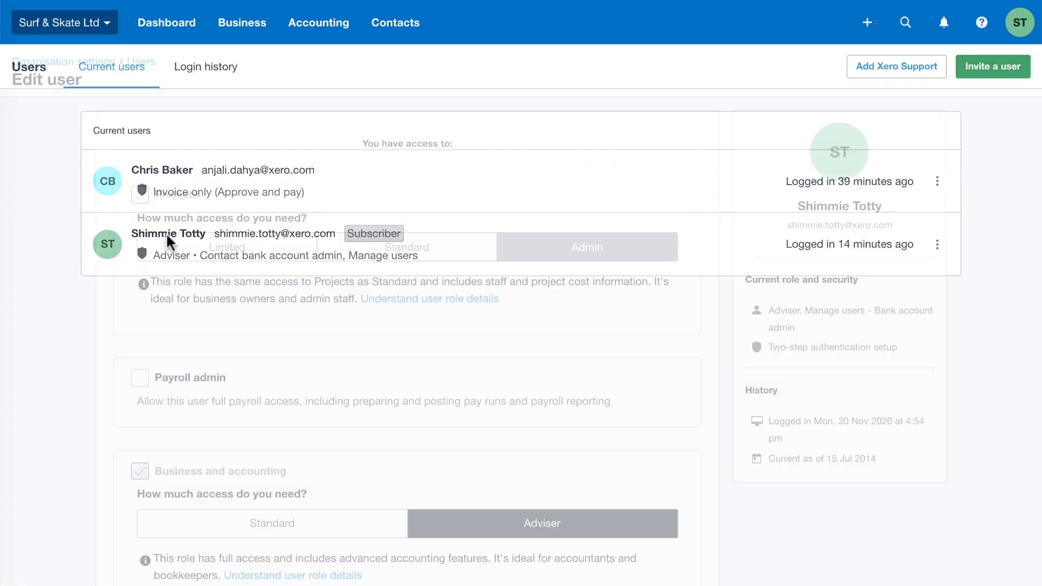
left_click(139, 377)
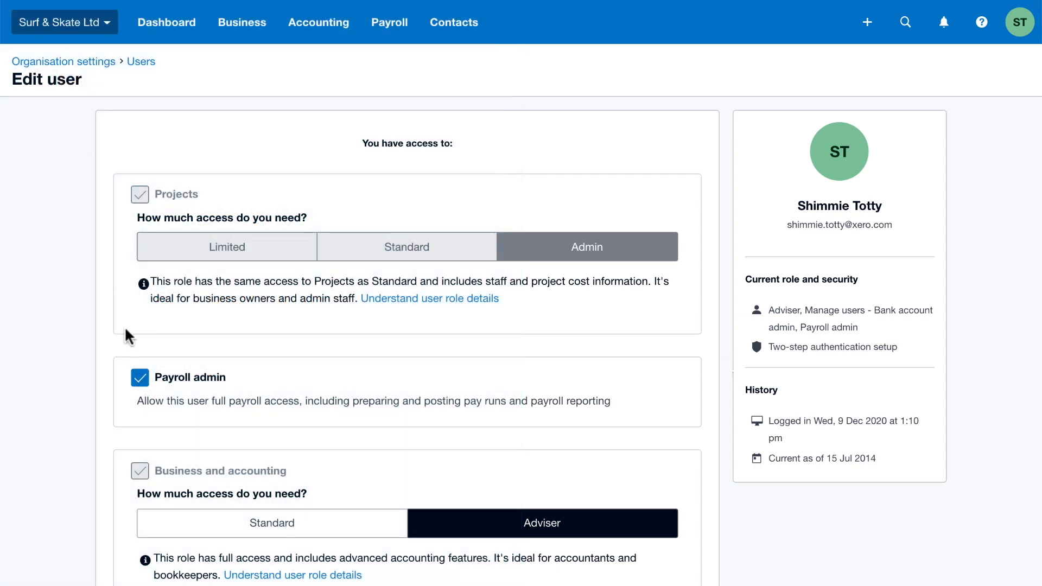
Step: Open payroll Organisation settings showing bank, PAYE liability and wages accounts
left_click(63, 60)
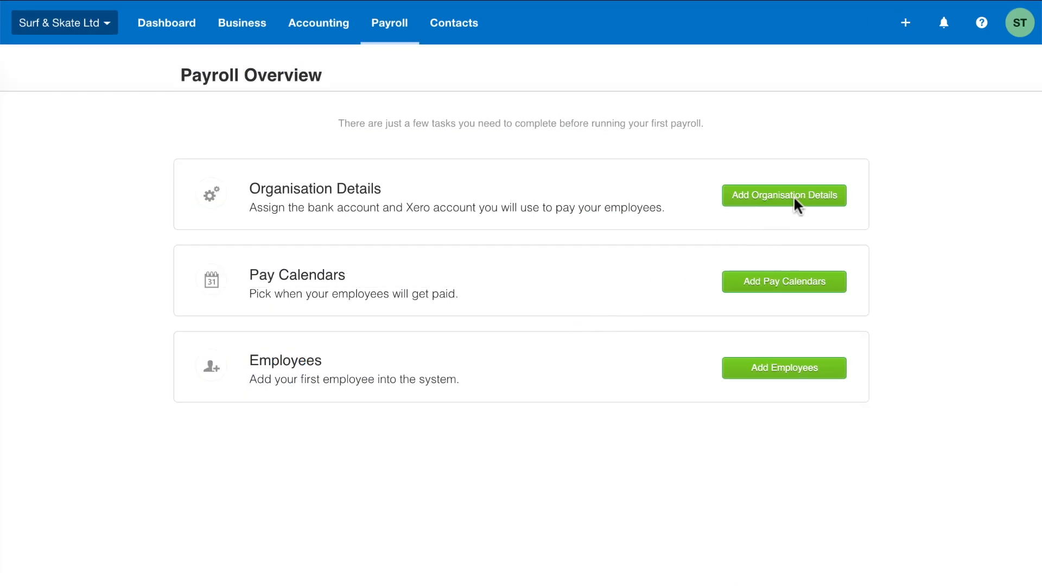
left_click(785, 195)
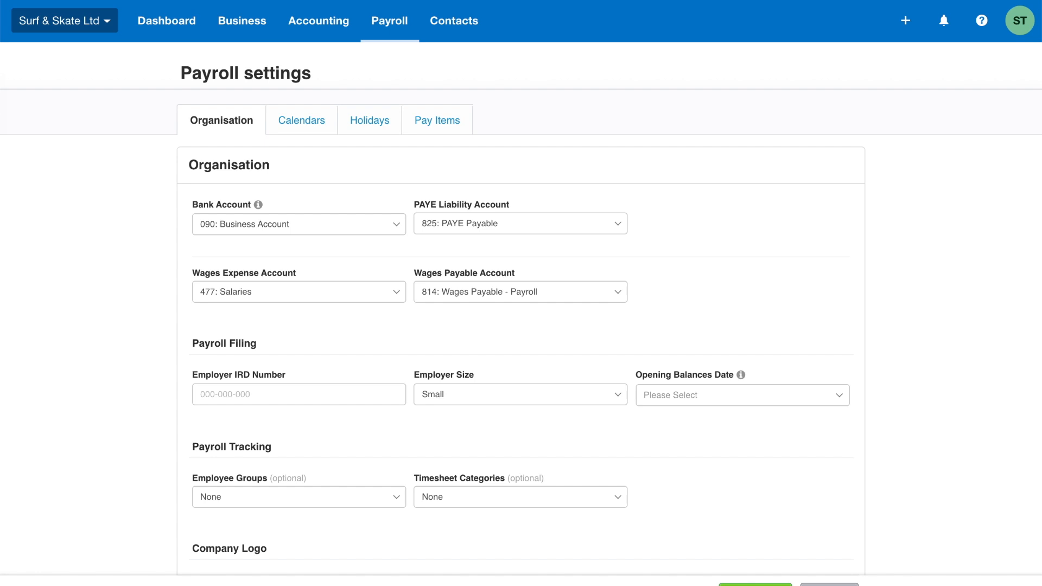
left_click(520, 223)
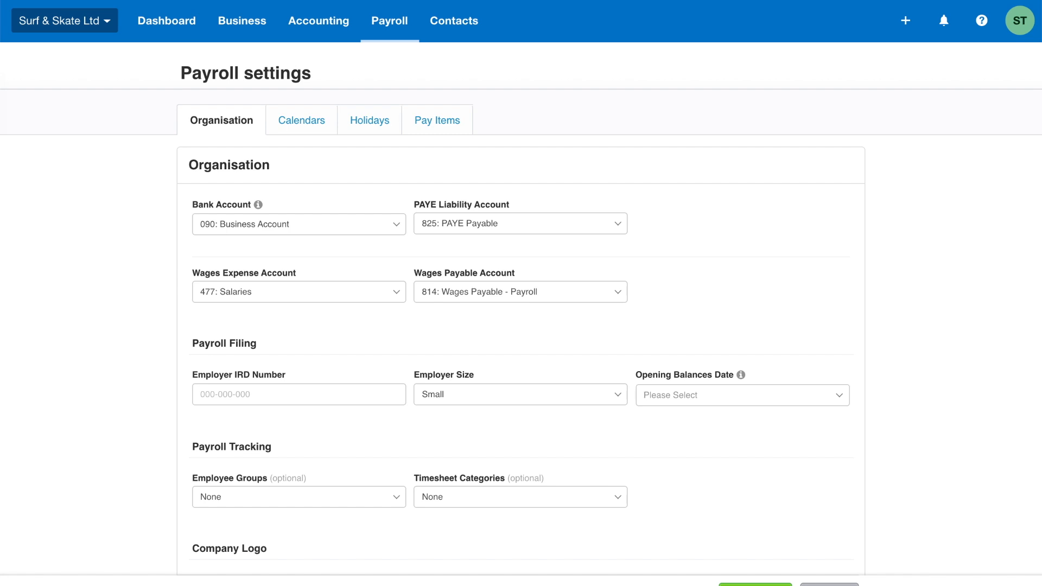
left_click(299, 292)
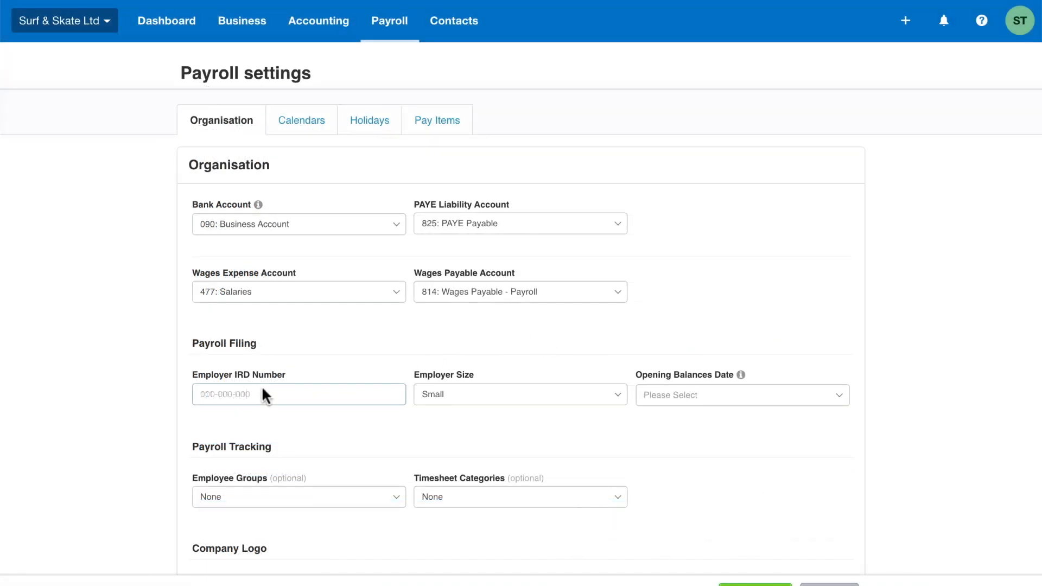
Step: Enter employer IRD number 111-111-111, Small employer size, opening balances date 01 Nov 2020
type("111-111-111")
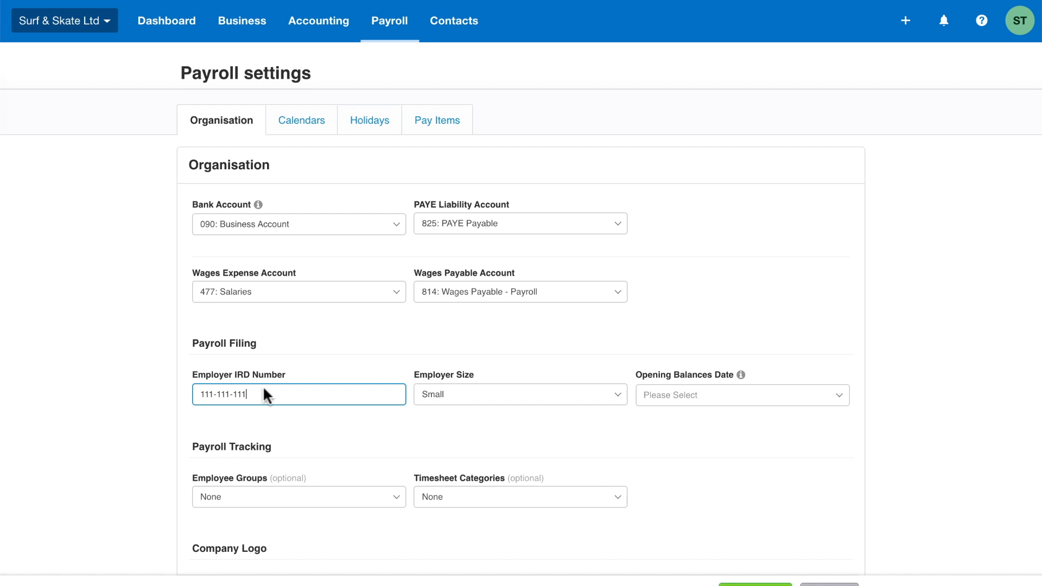
left_click(520, 394)
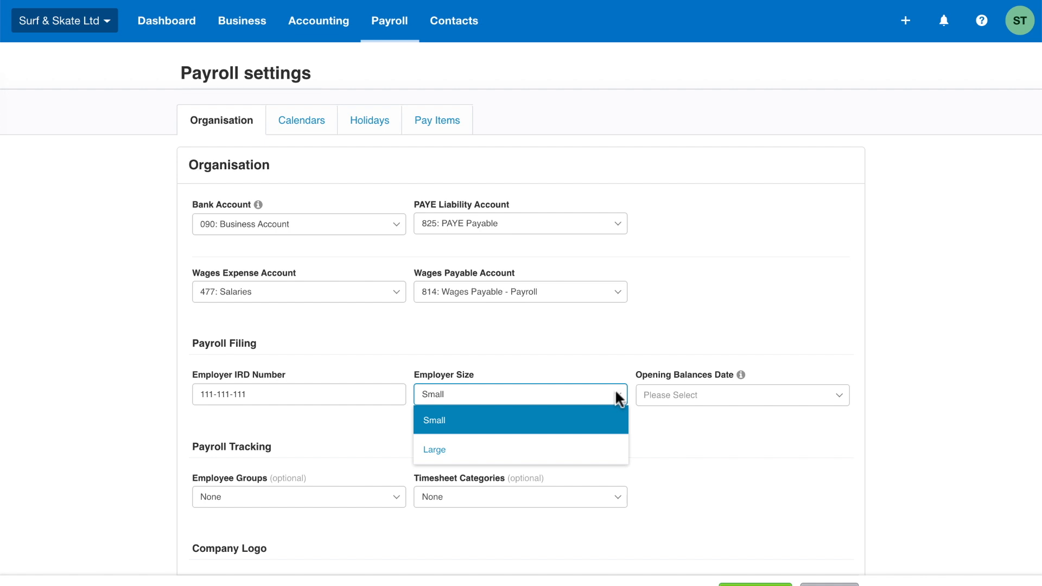
mouse_move(506, 427)
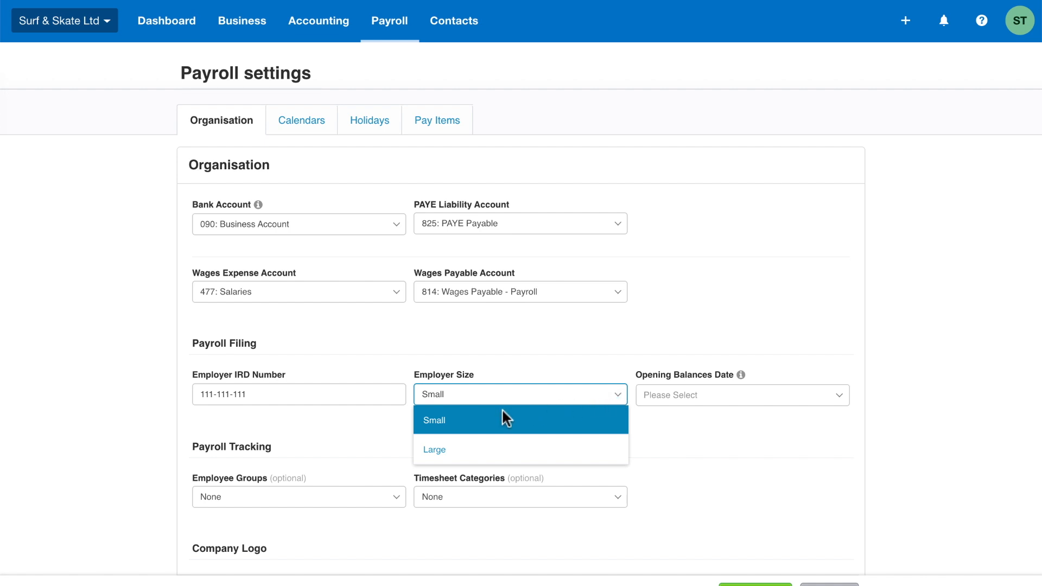
mouse_move(460, 428)
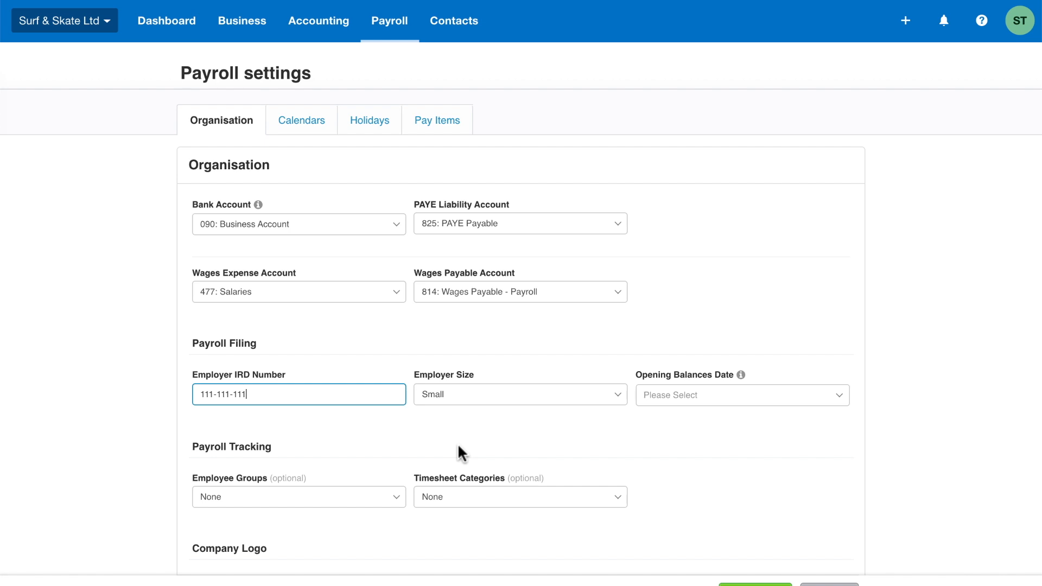
mouse_move(708, 461)
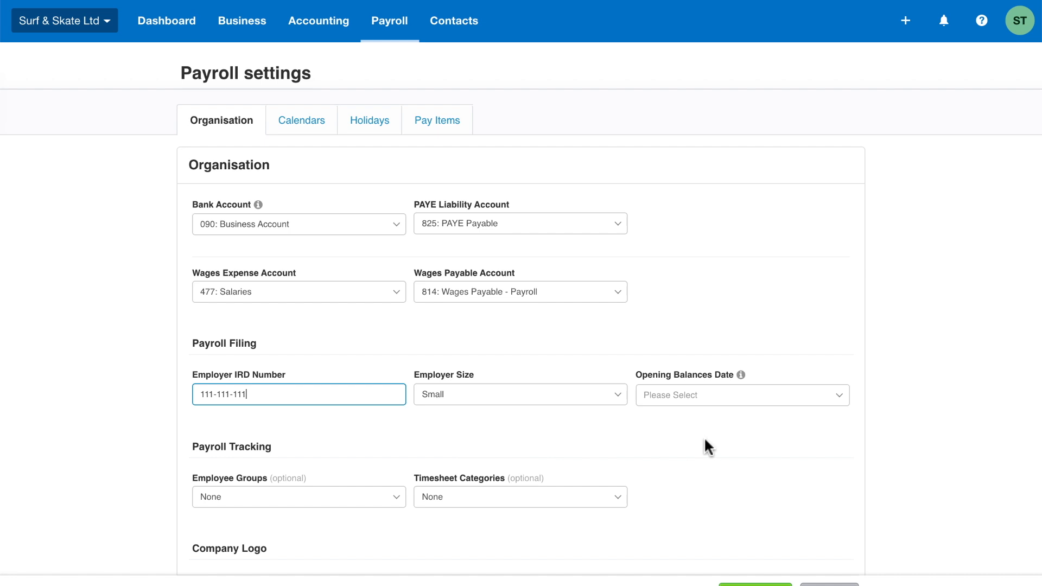
left_click(742, 395)
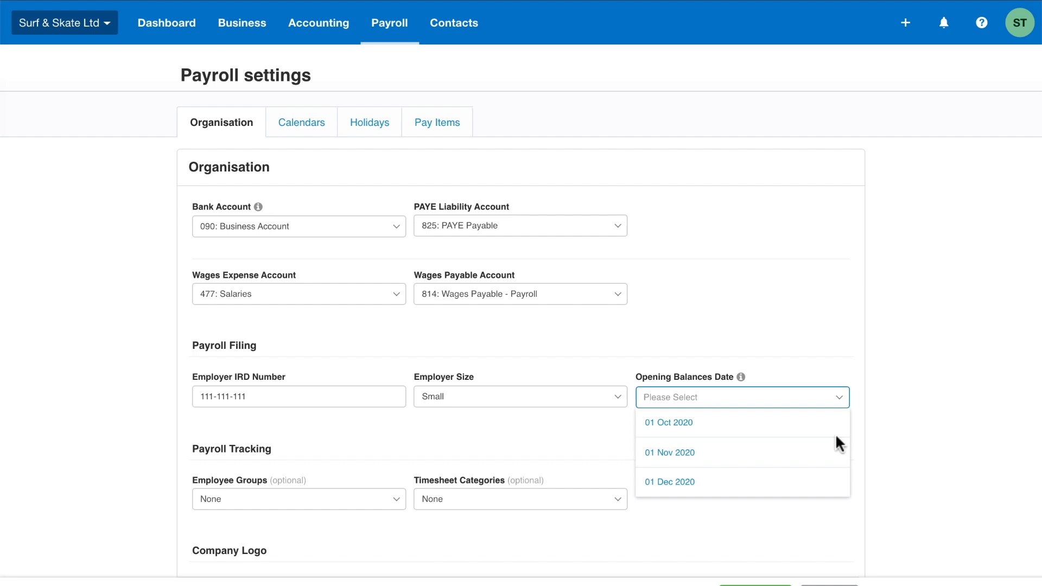
mouse_move(713, 462)
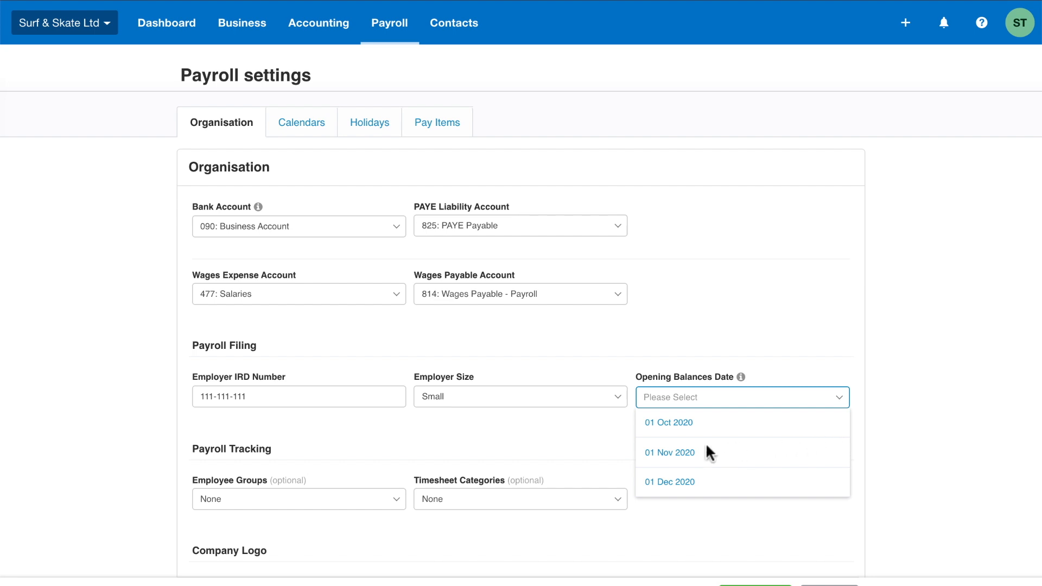
left_click(669, 453)
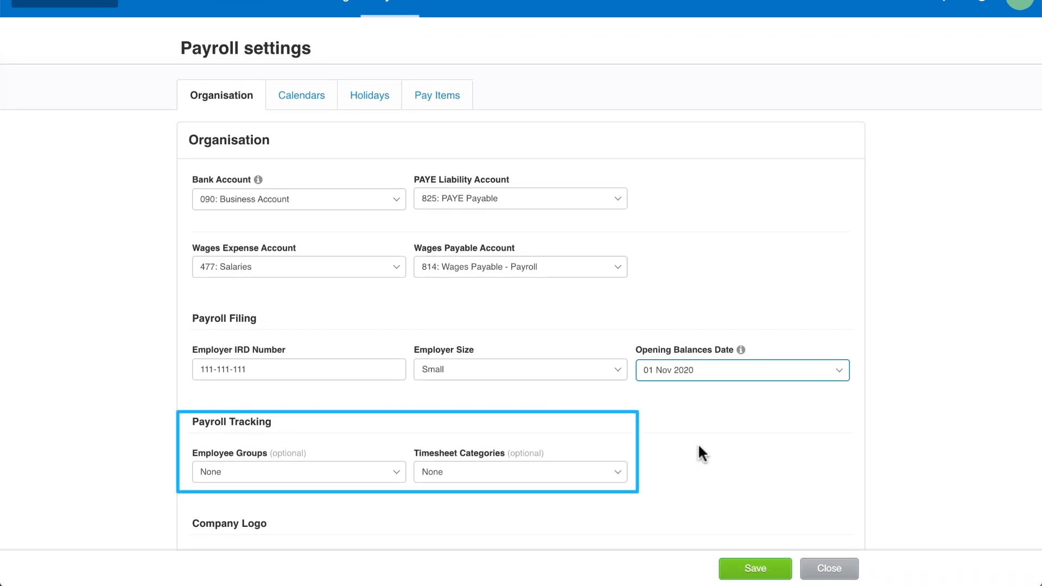
left_click(299, 472)
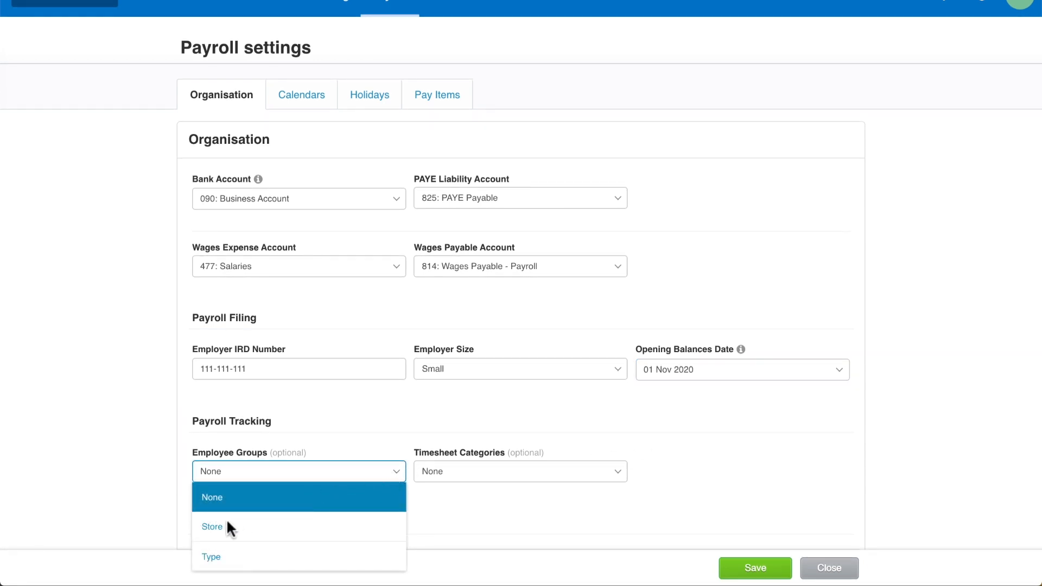
left_click(212, 527)
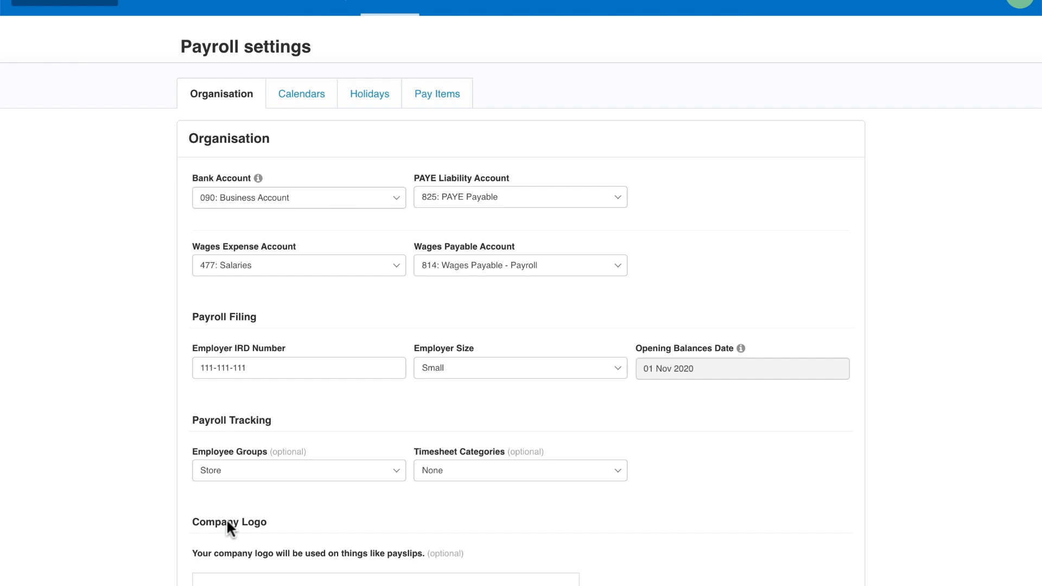
scroll("down", 3)
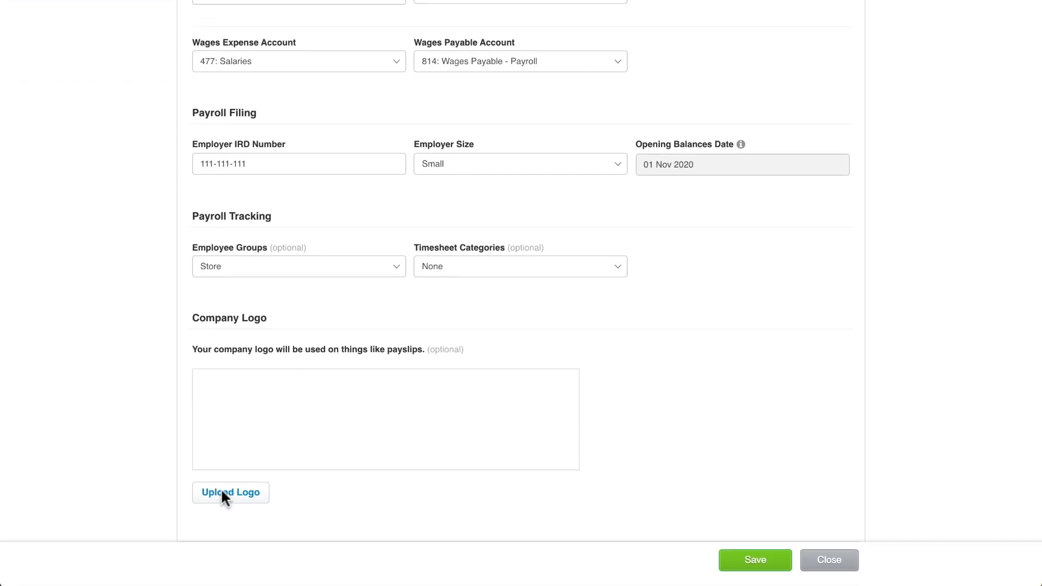
left_click(230, 493)
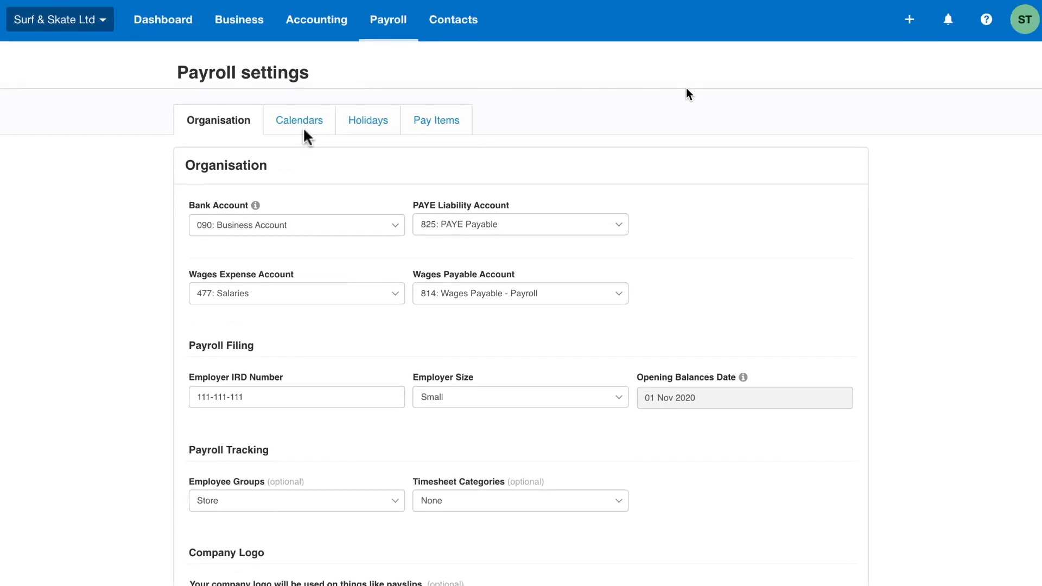
Step: Create Monthly default, Weekly part-timers and Fortnightly contractors pay calendars, then view Pay Items
left_click(299, 120)
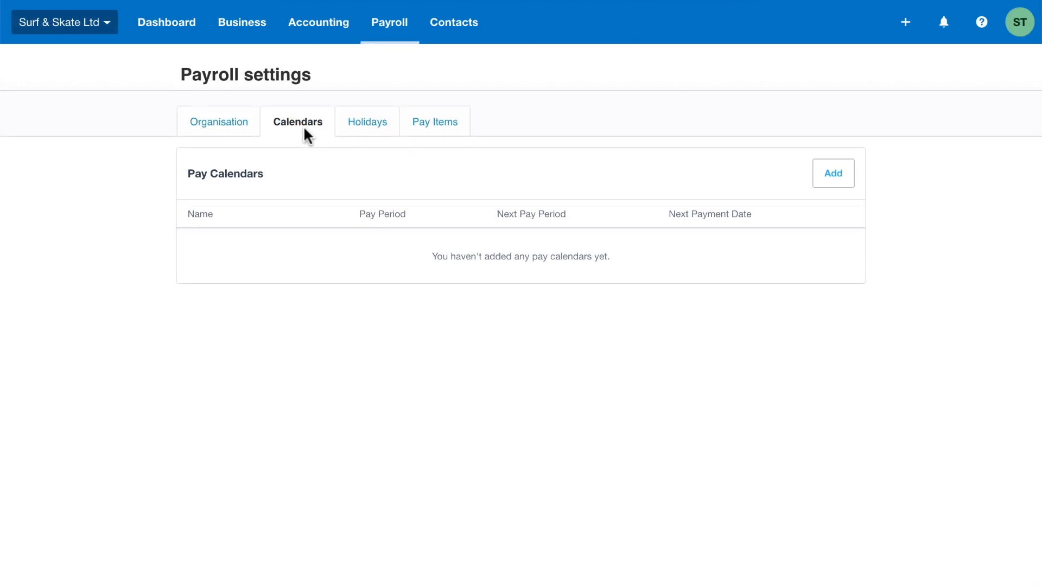
mouse_move(352, 145)
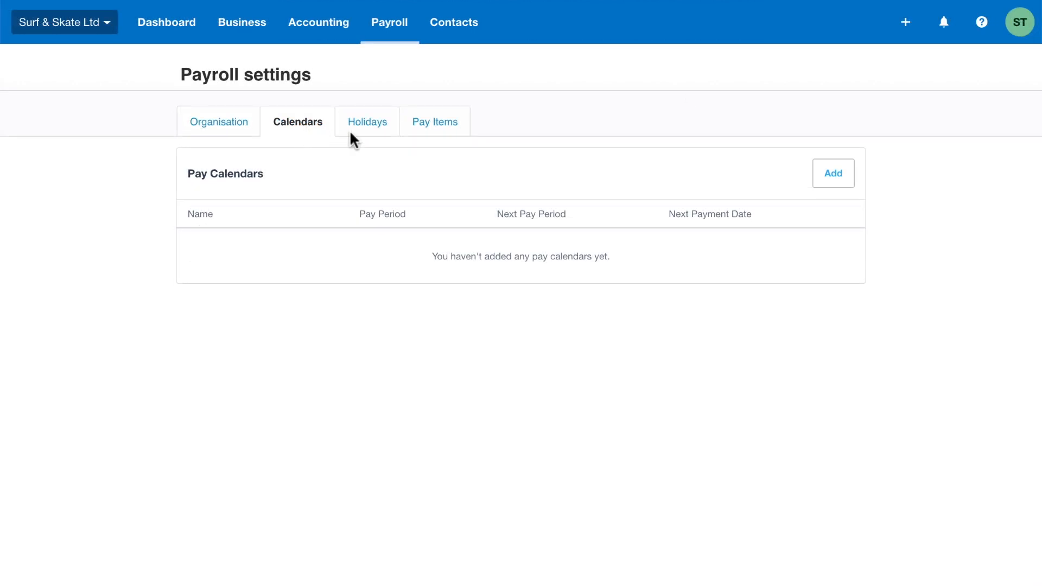
left_click(833, 173)
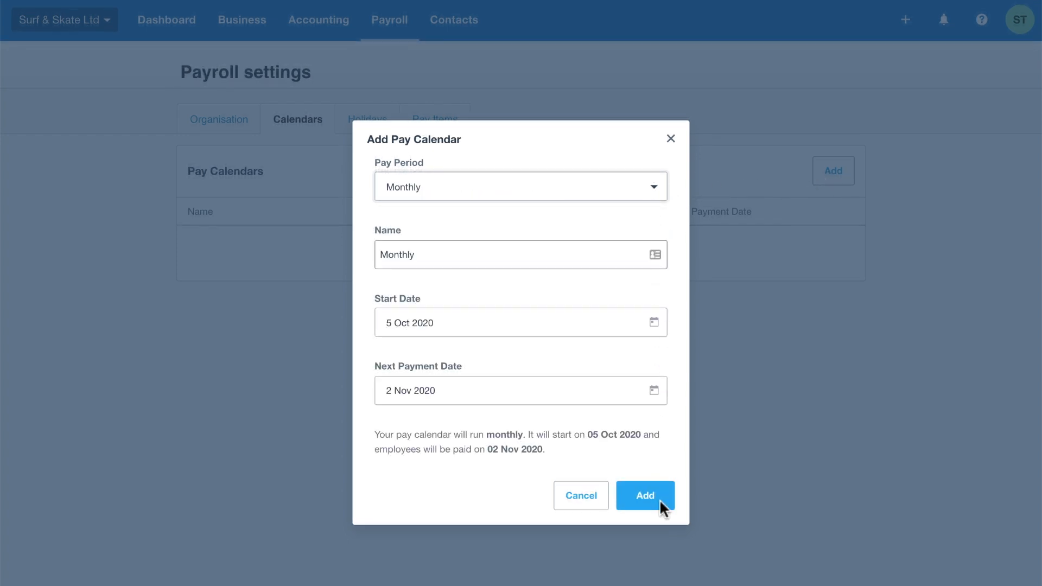
left_click(646, 496)
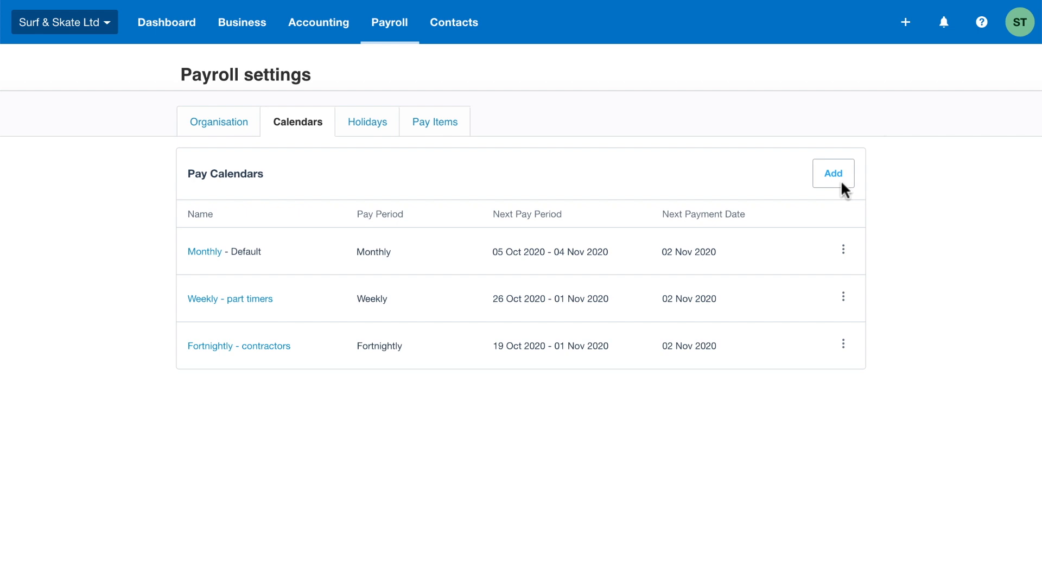
left_click(434, 122)
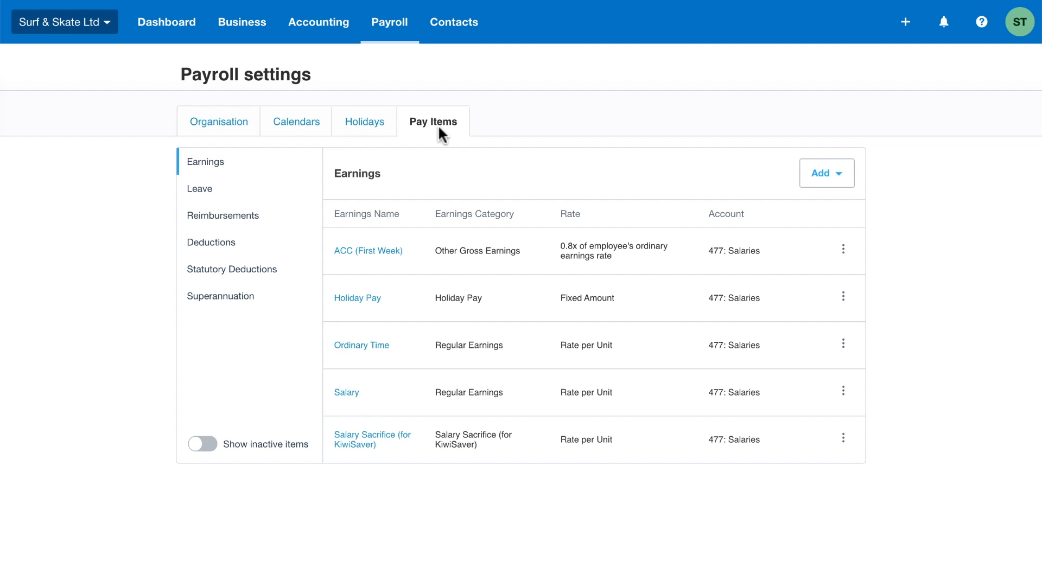
left_click(210, 242)
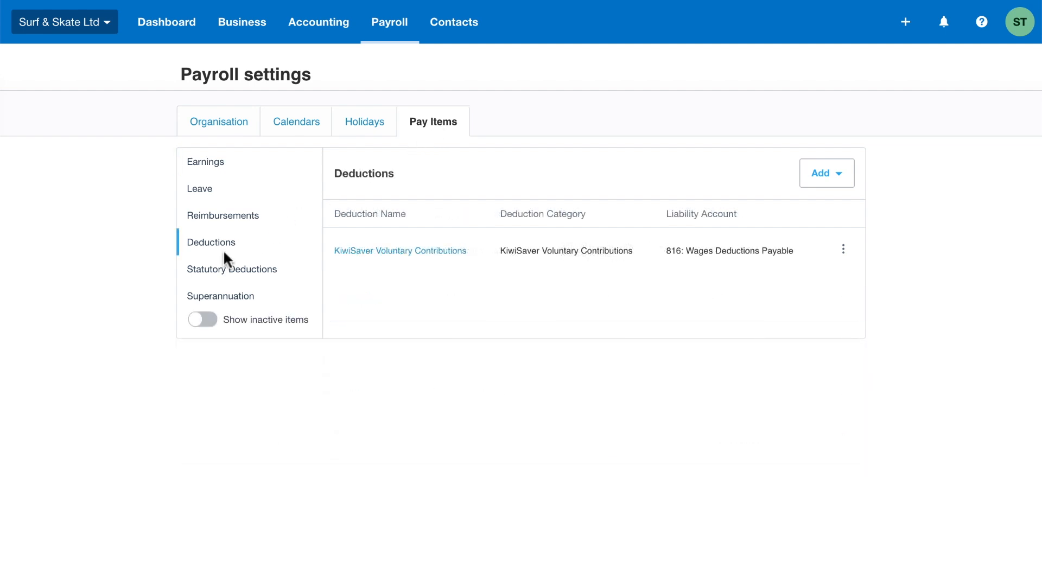
left_click(221, 296)
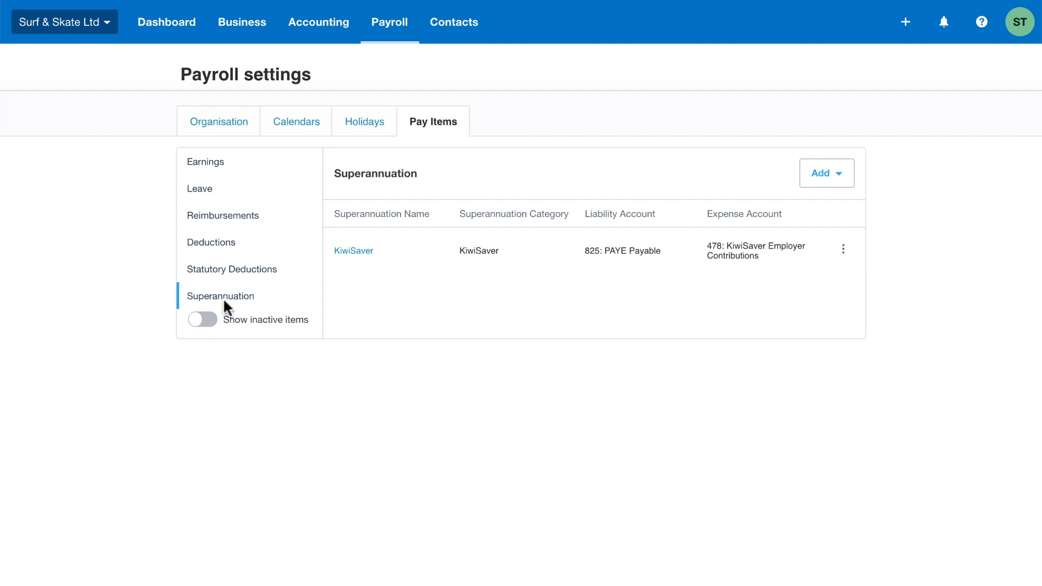
mouse_move(224, 286)
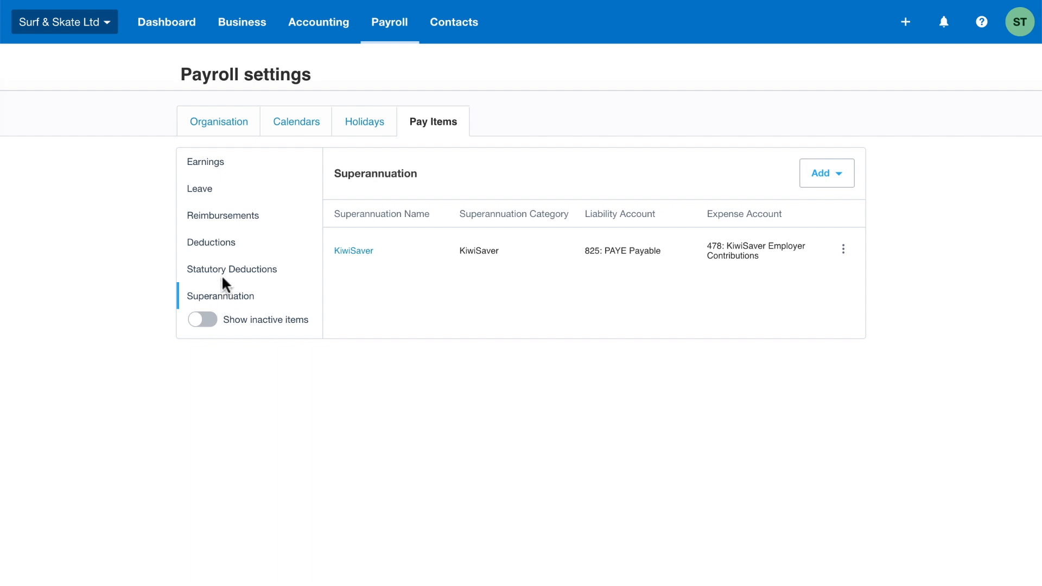
left_click(205, 162)
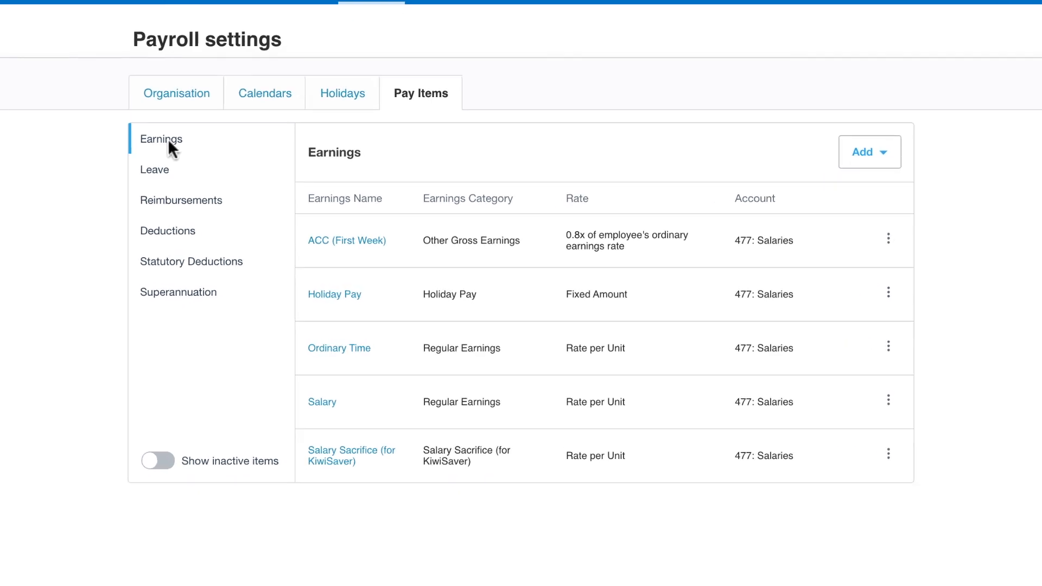
scroll("down", 3)
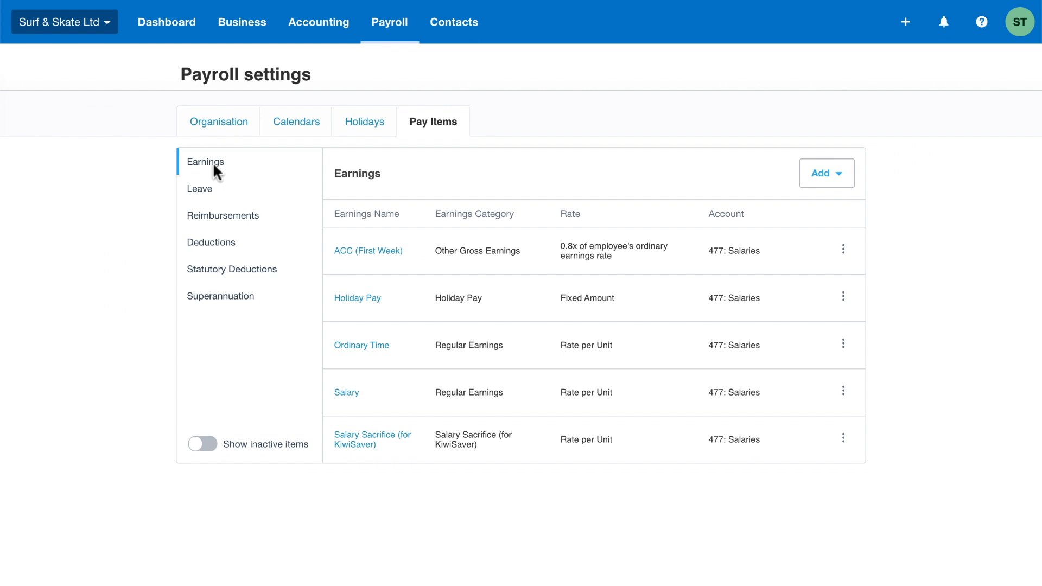
mouse_move(738, 179)
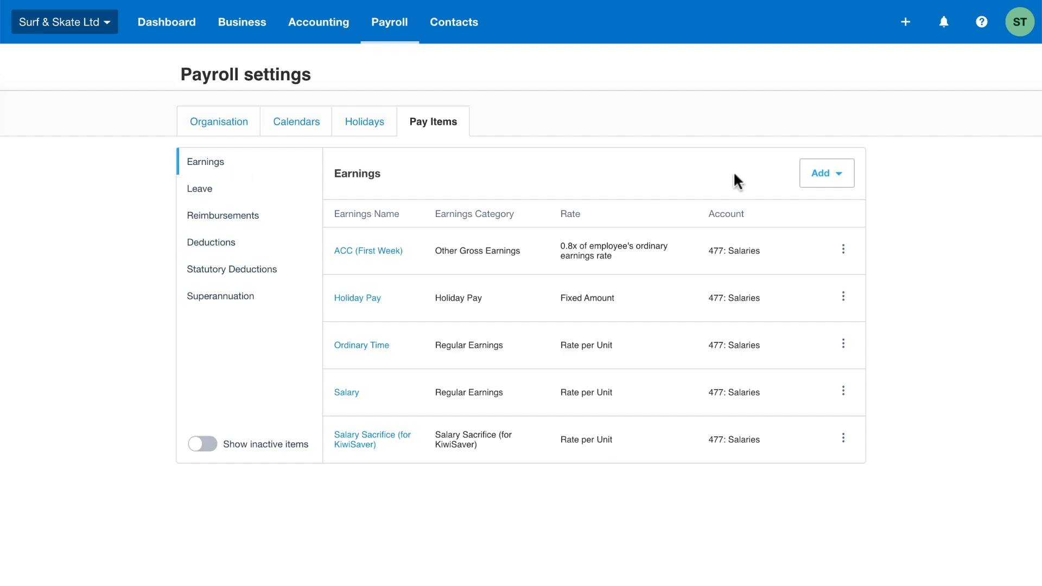
Step: Add a Commission earnings item on account 480: Commission payment, then view KiwiSaver details
left_click(826, 173)
type("Commission")
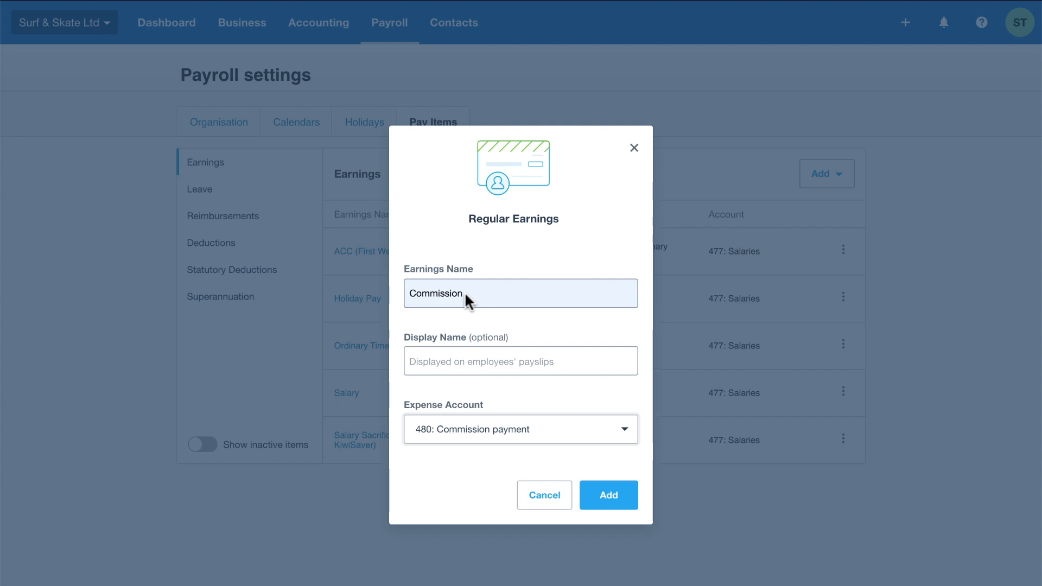
mouse_move(532, 443)
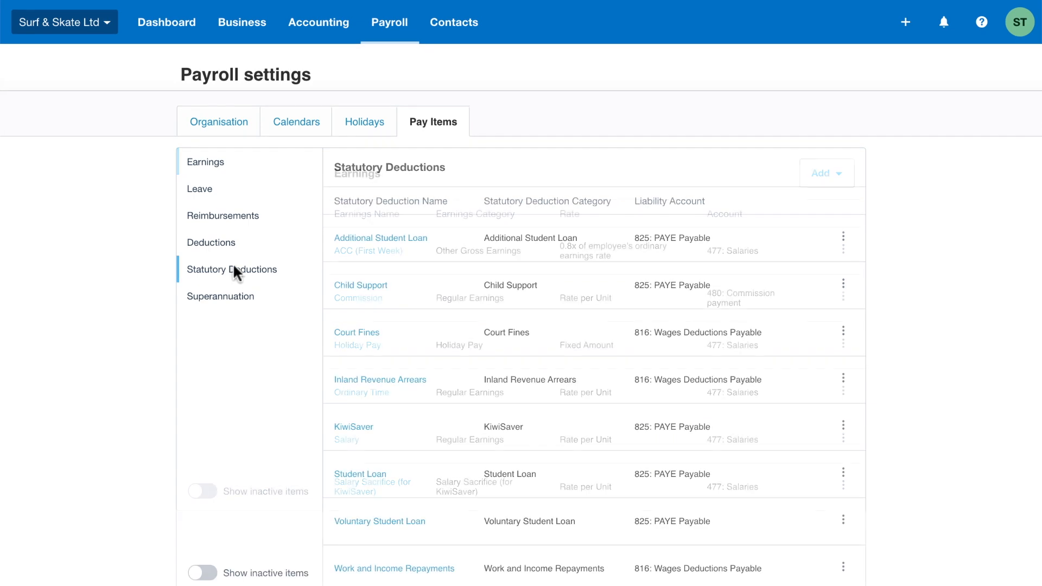
left_click(354, 428)
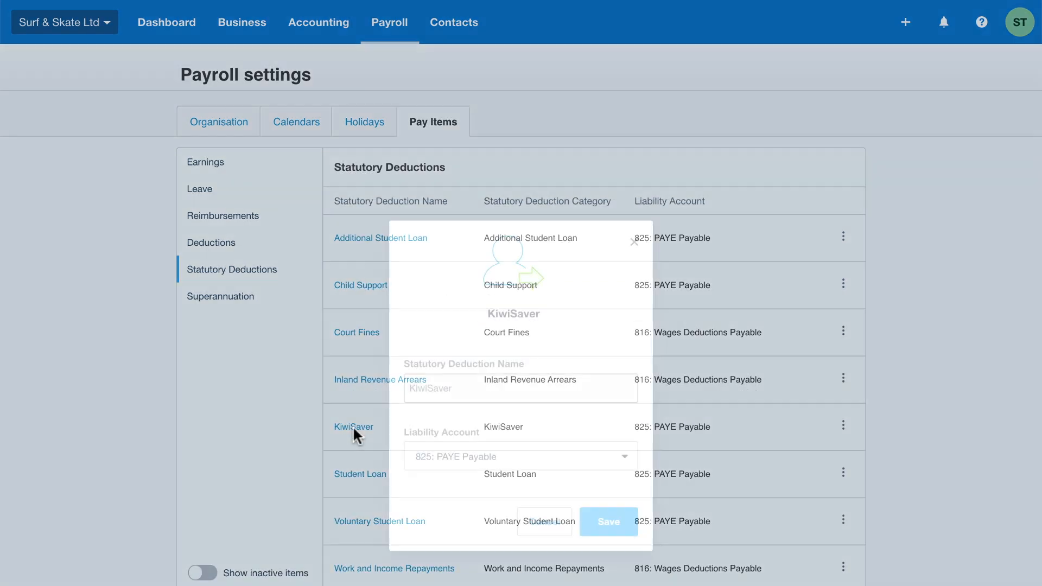